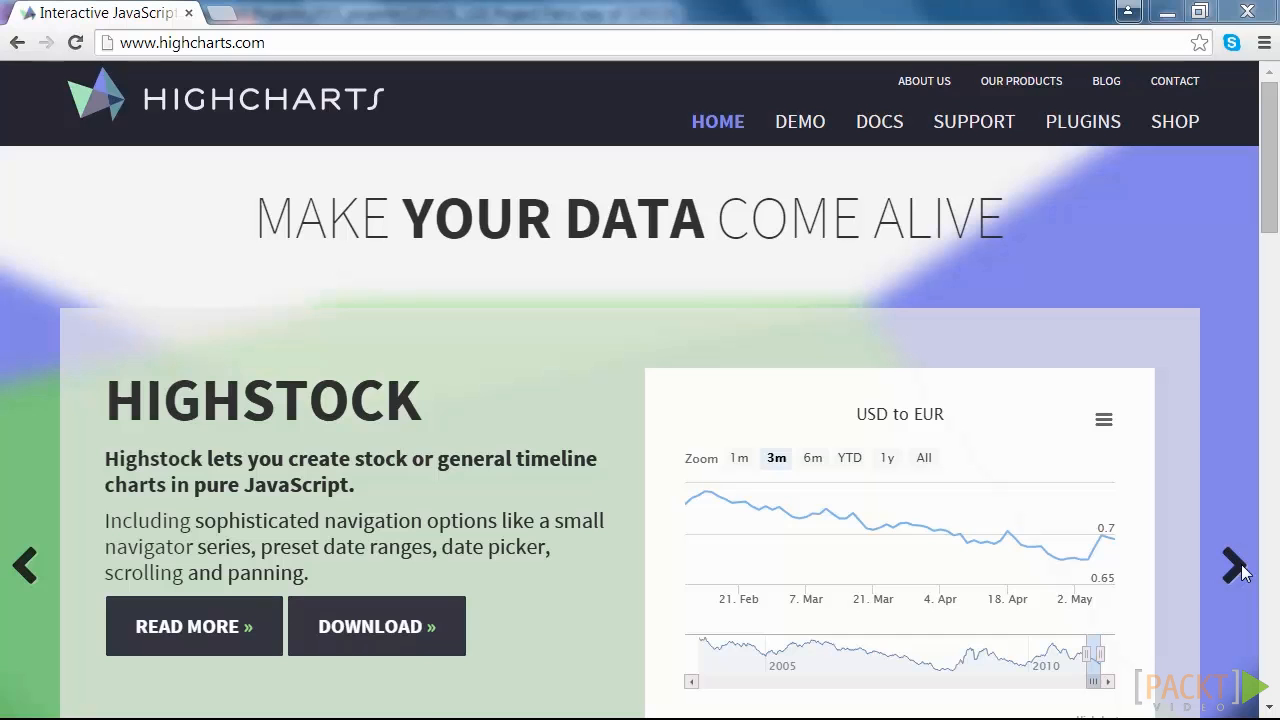
Advance the homepage showcase from Highstock to Highmaps and reveal the demo collections list
left_click(1232, 568)
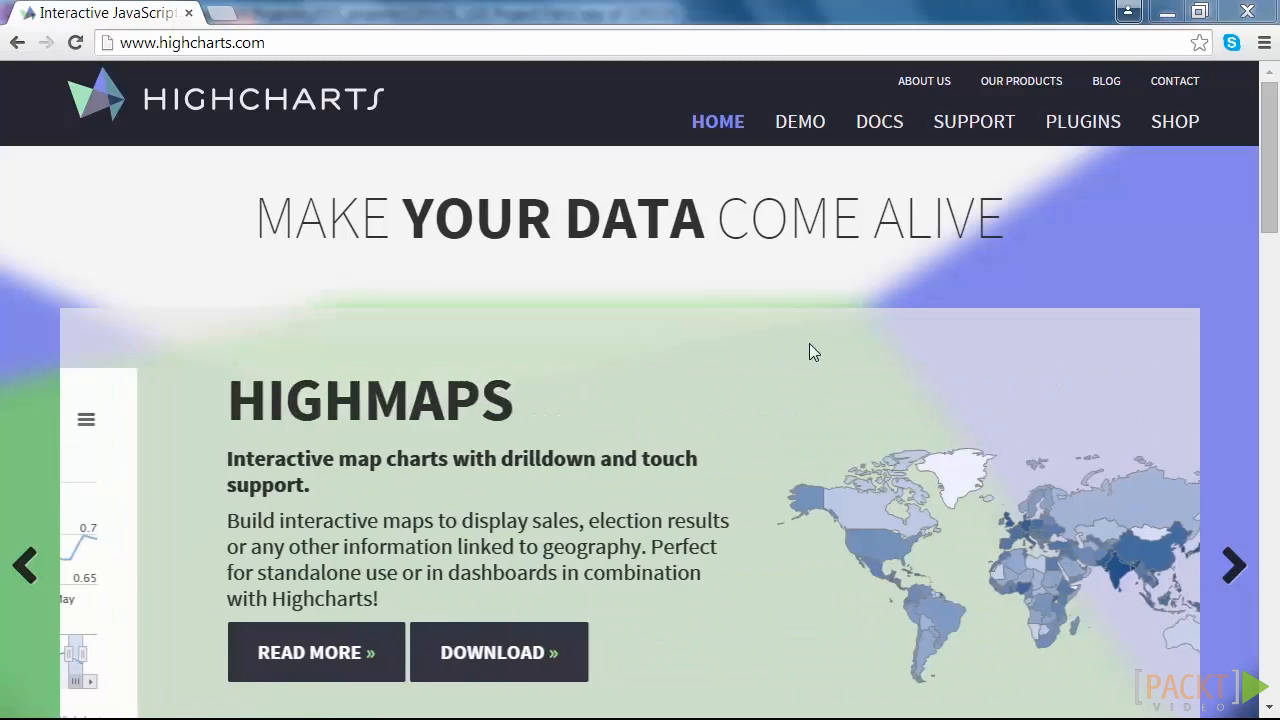
left_click(800, 122)
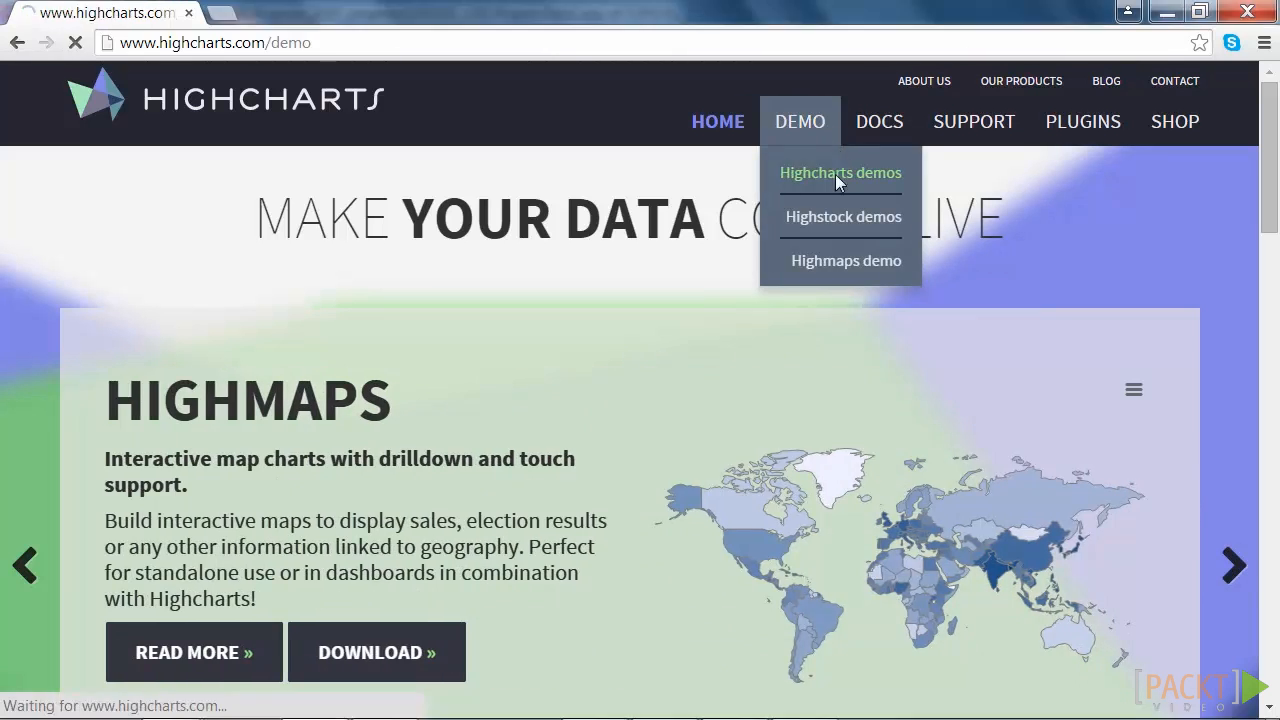
Enter the Highcharts demos gallery and scroll through the Basic line chart page
left_click(840, 172)
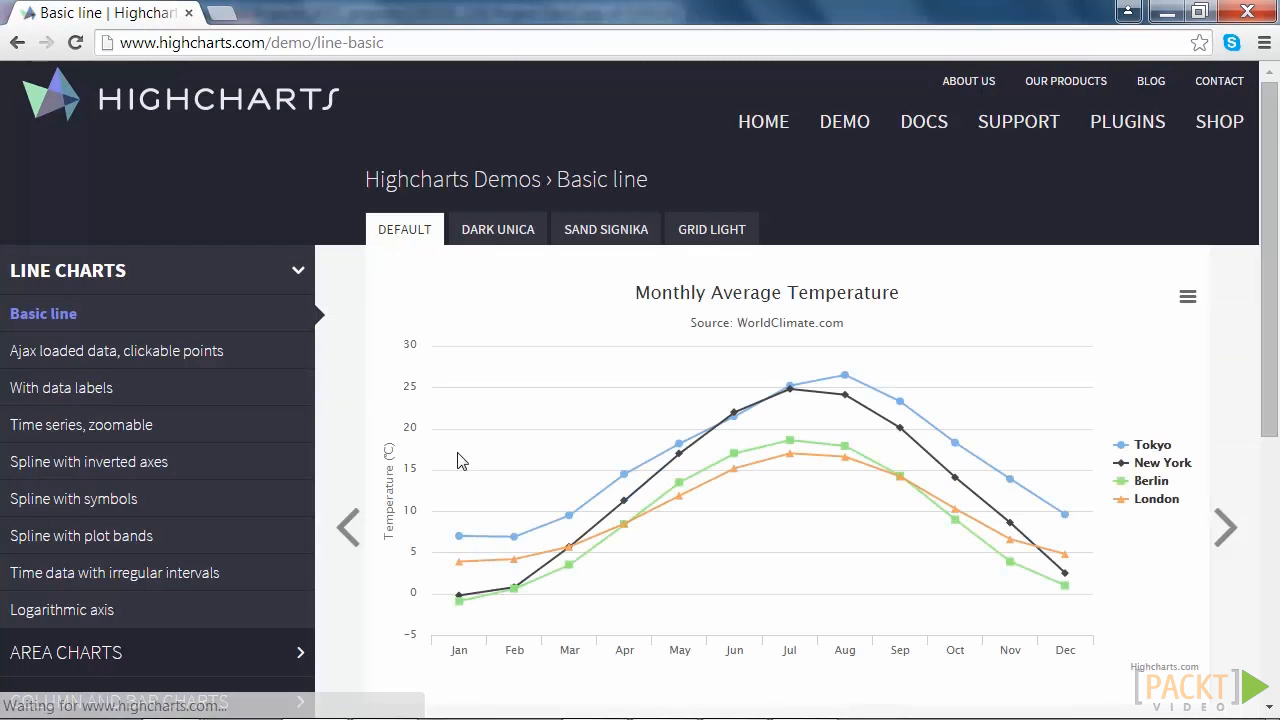
scroll("down", 3)
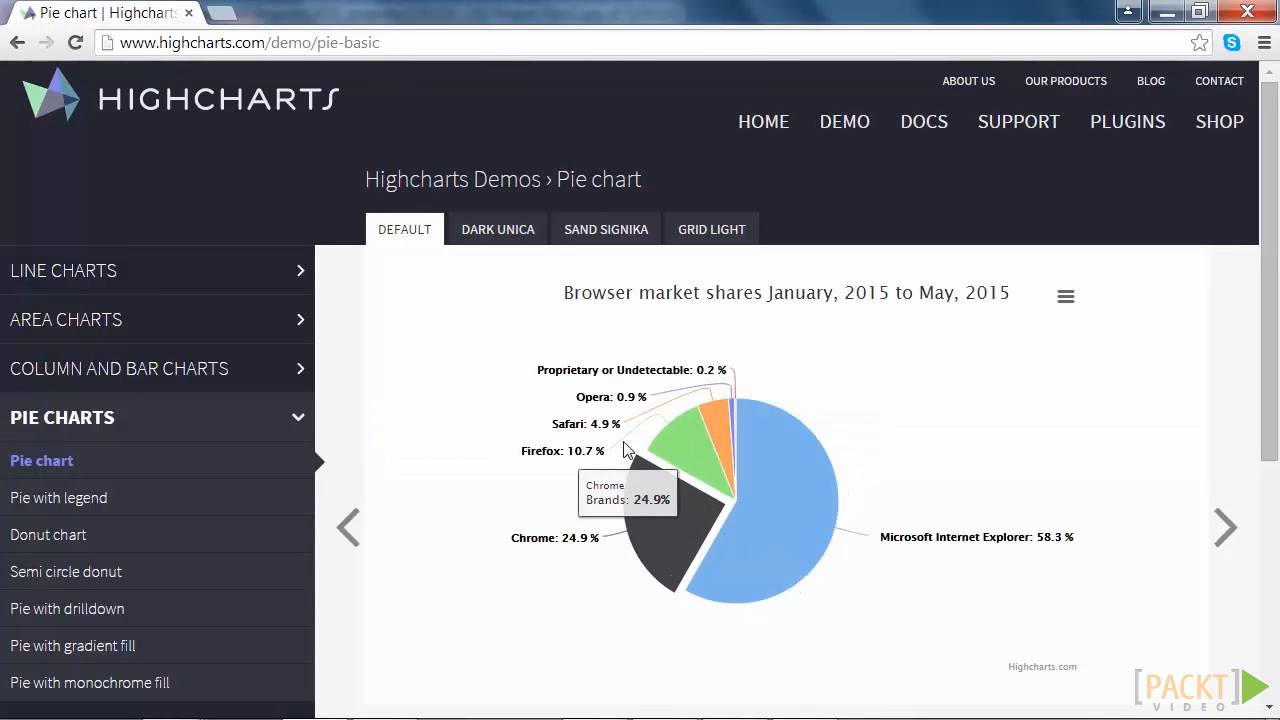
Expand the Column and Bar charts sidebar group toward the Column with drilldown demo
left_click(76, 680)
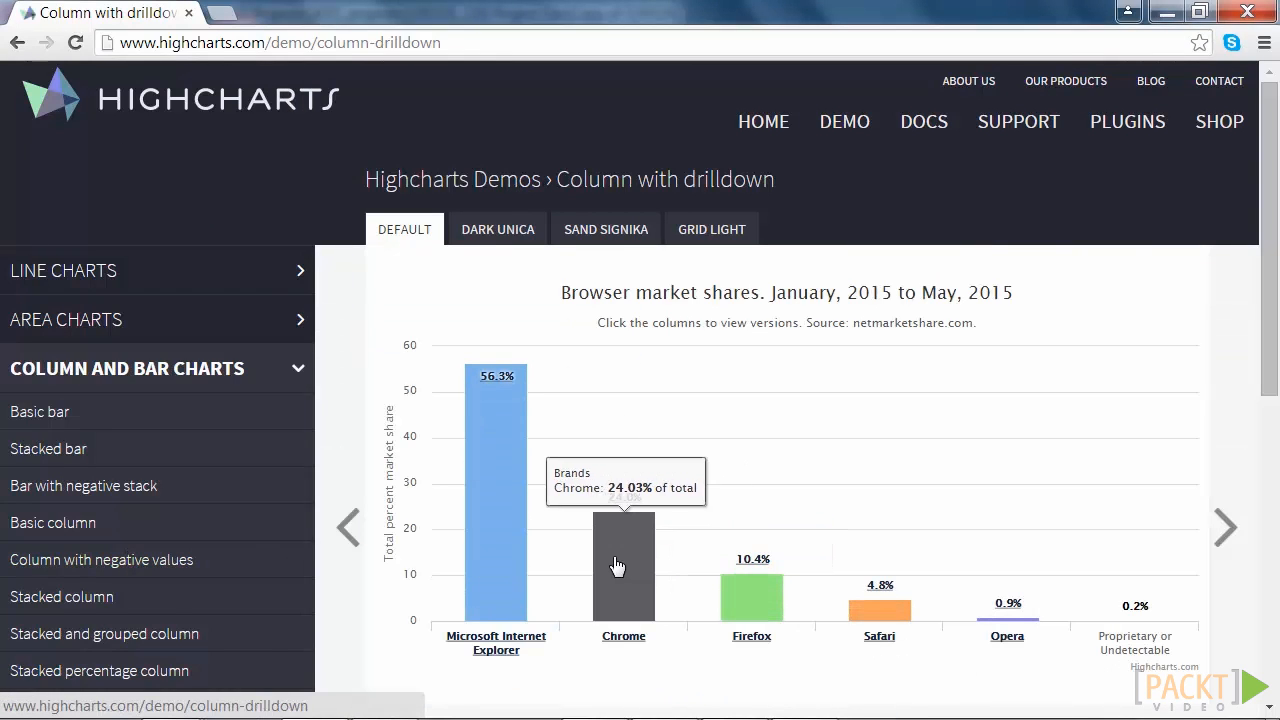
left_click(620, 564)
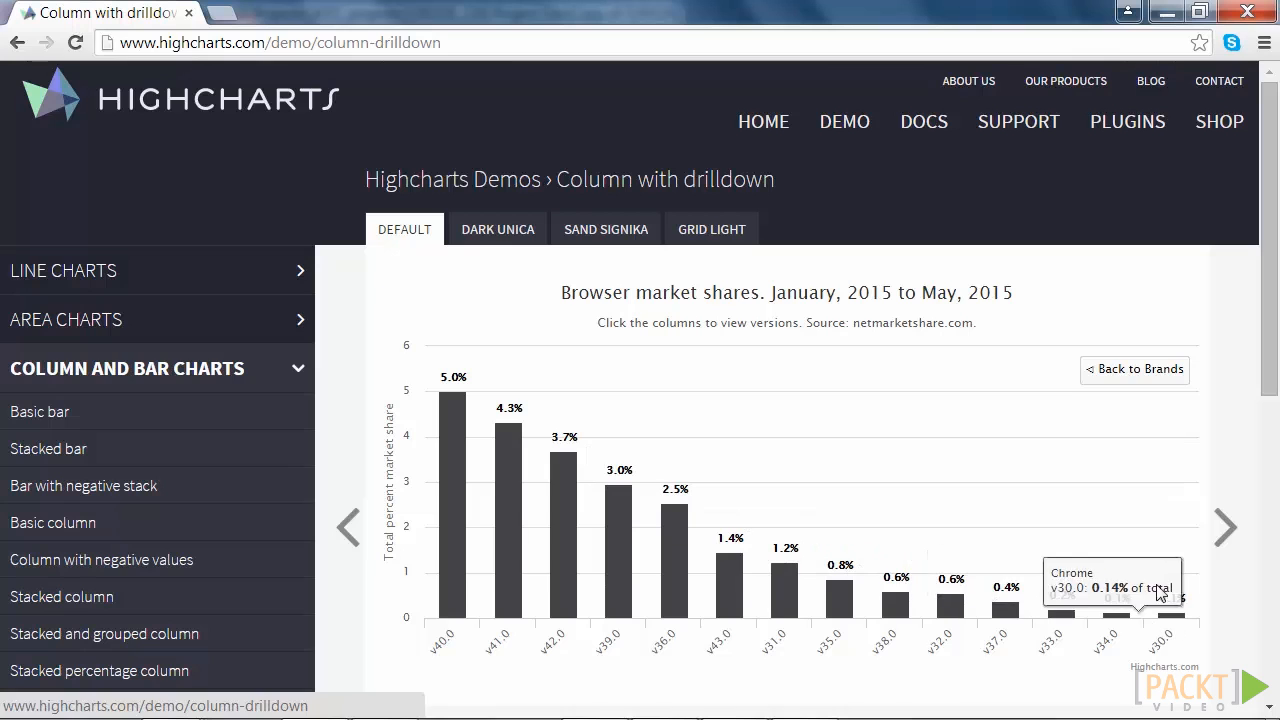
left_click(1134, 368)
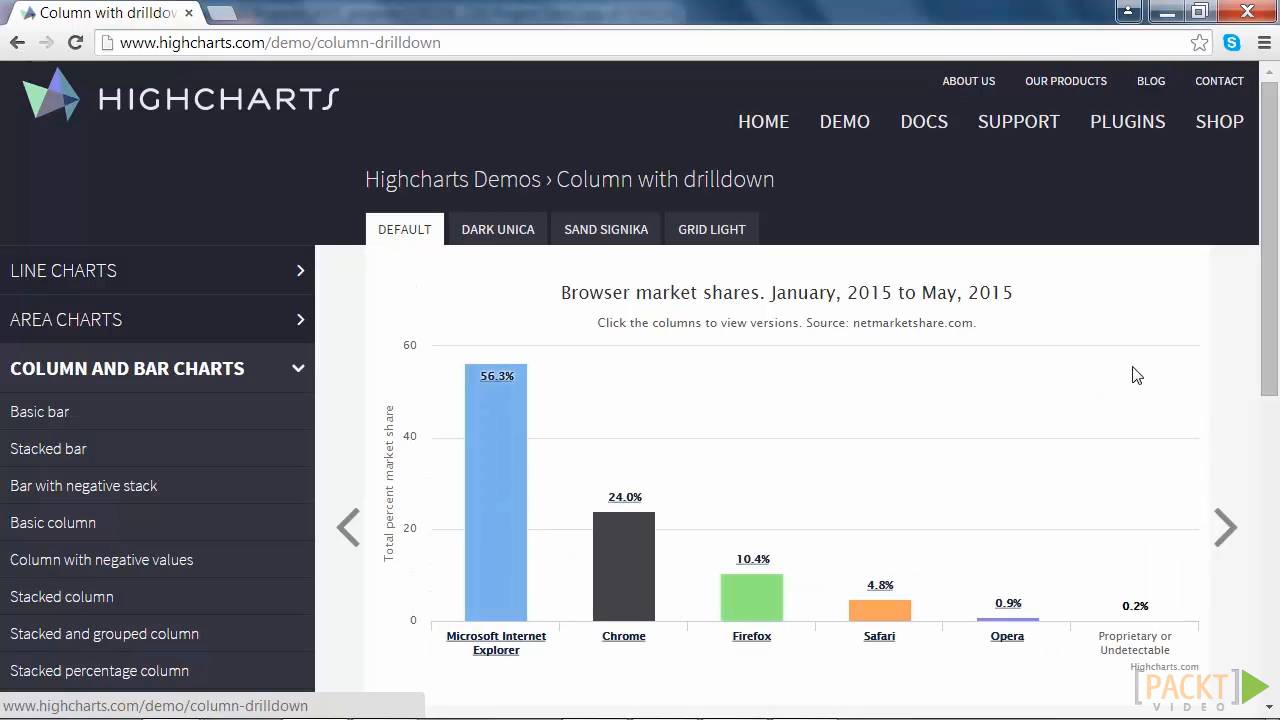
left_click(880, 604)
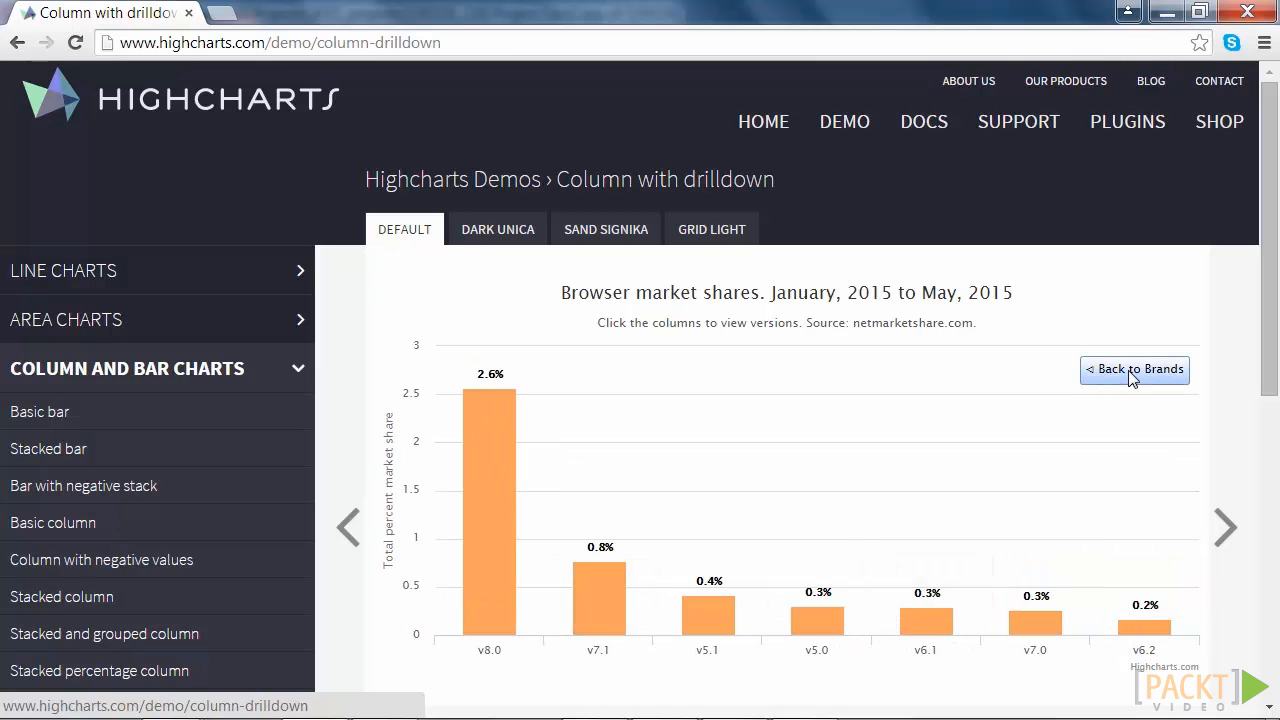
left_click(1134, 370)
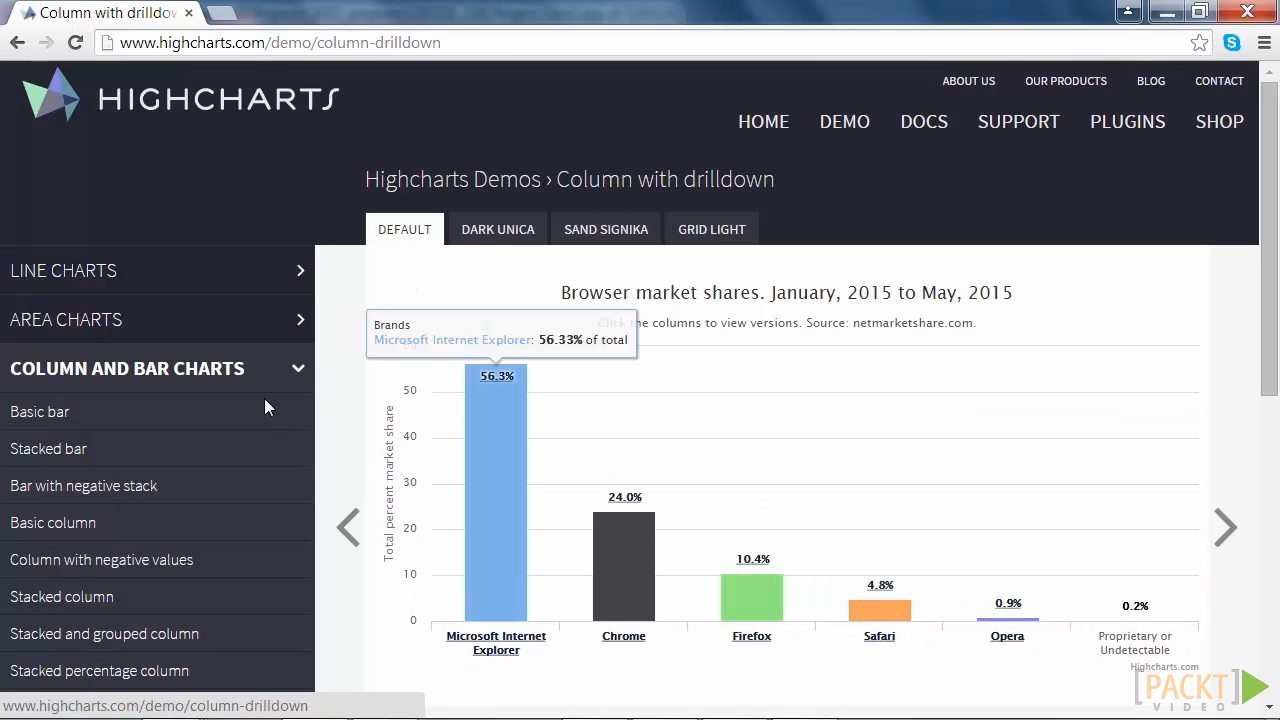